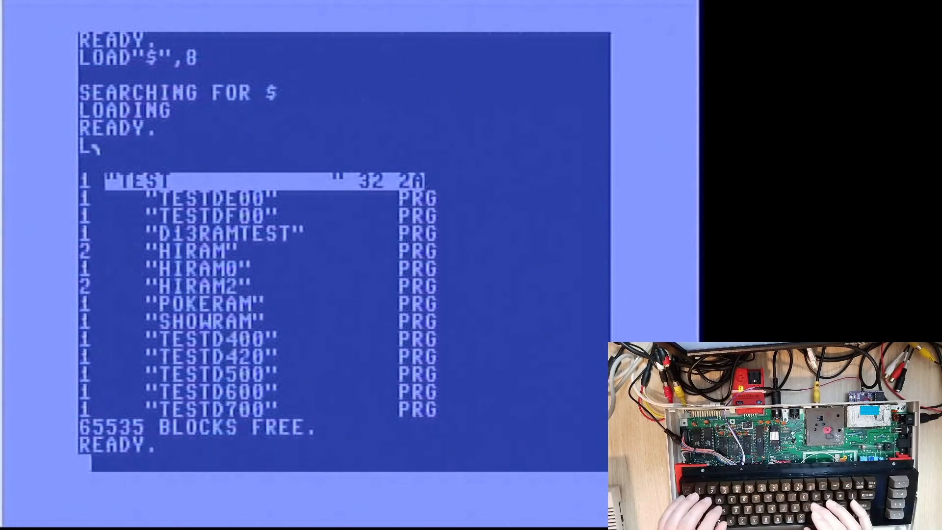
{"action": "type", "text": "LOAD\"P"}
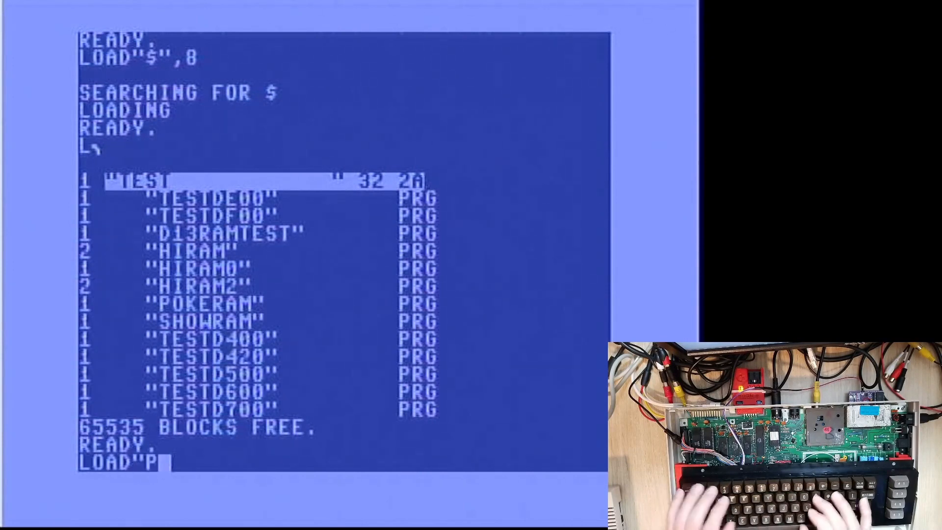
{"action": "type", "text": "OKERAM\",8"}
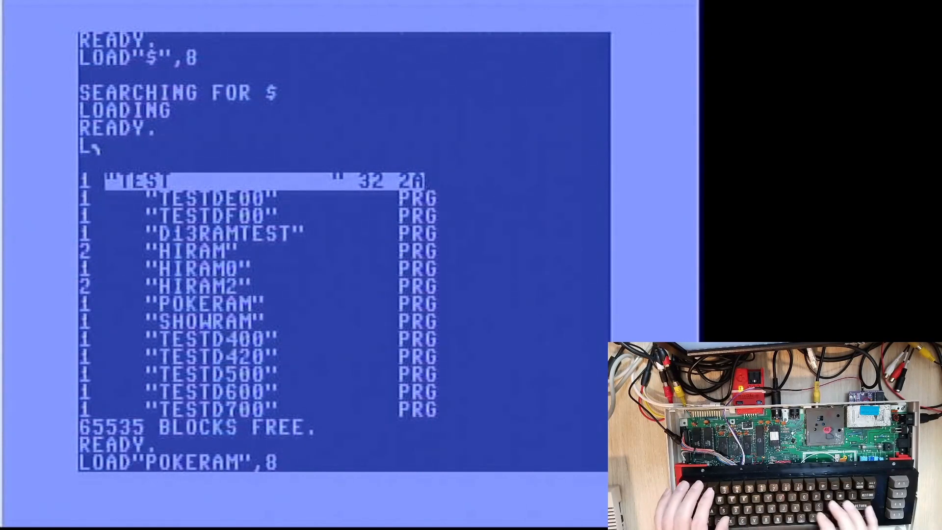
{"action": "key", "text": "Return"}
{"action": "type", "text": "L╮"}
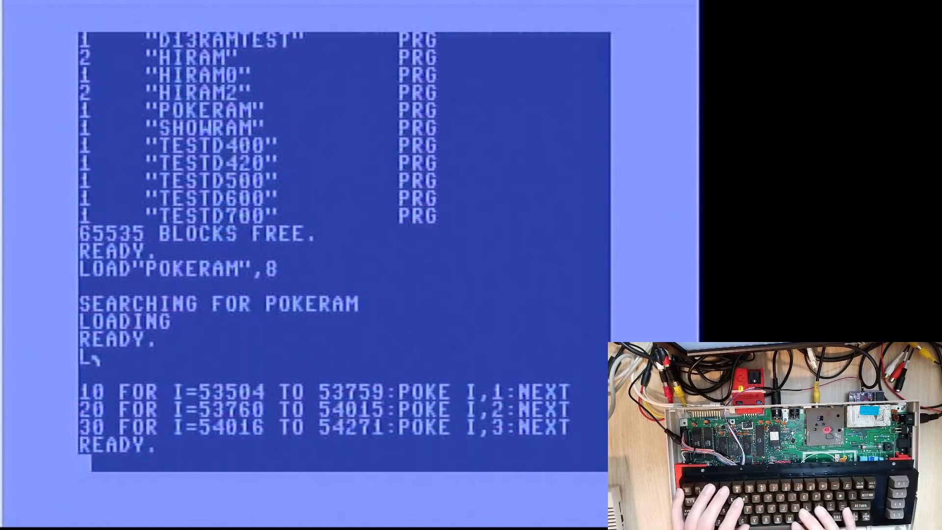
{"action": "type", "text": "RUN"}
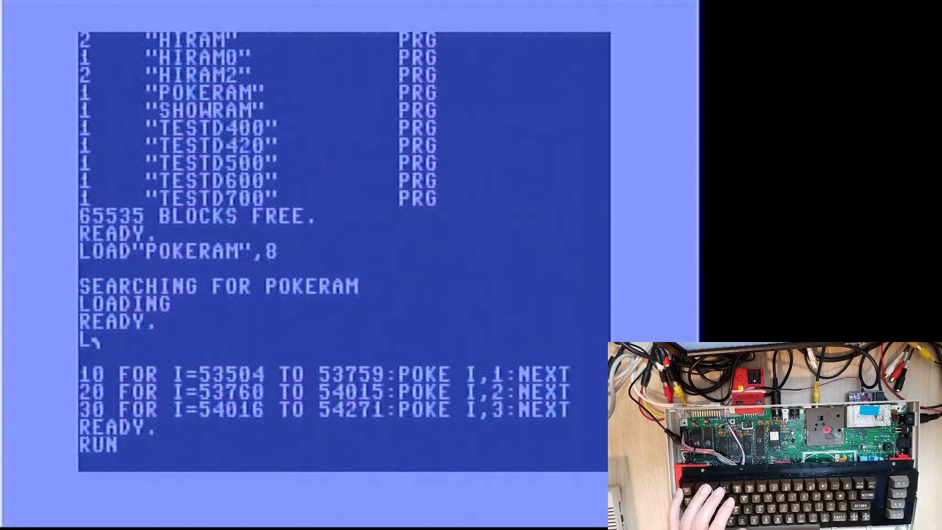
{"action": "key", "text": "Return"}
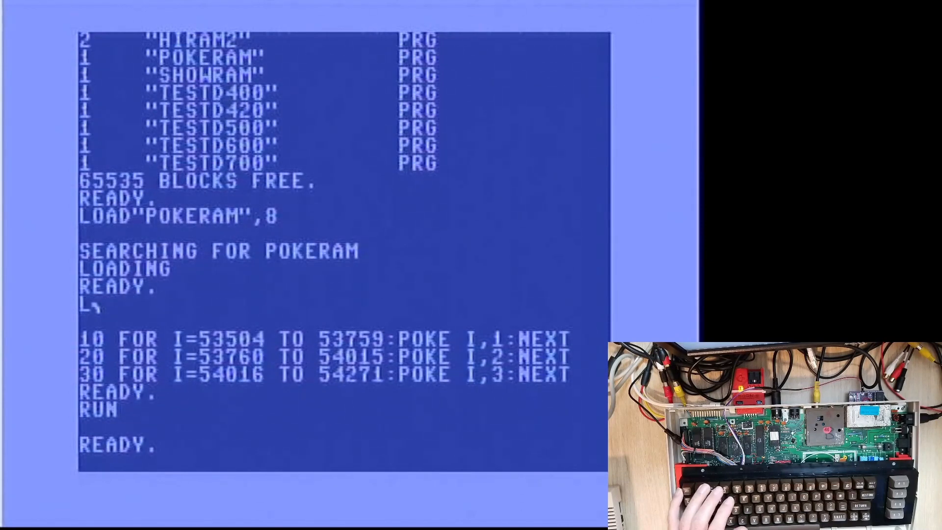
{"action": "type", "text": "LOAD\""}
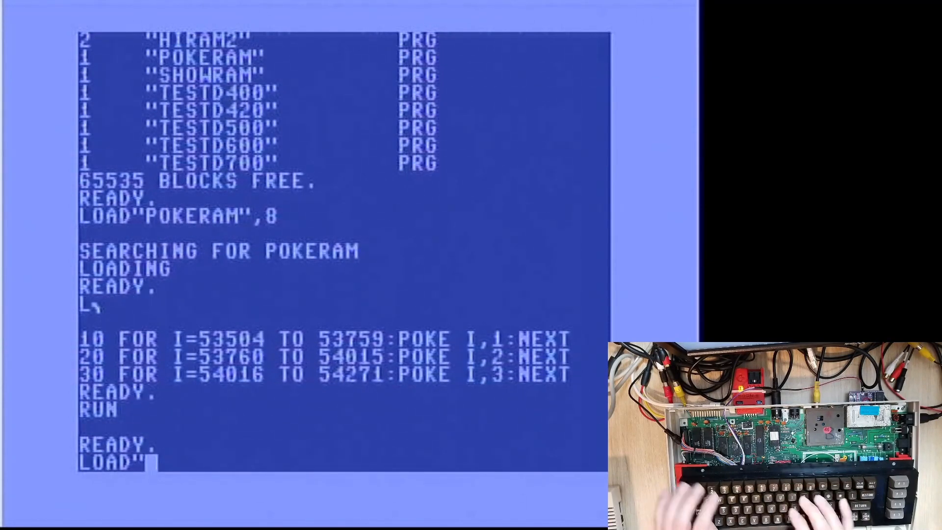
{"action": "type", "text": "SHOWRAM\",8"}
{"action": "type", "text": "L╮"}
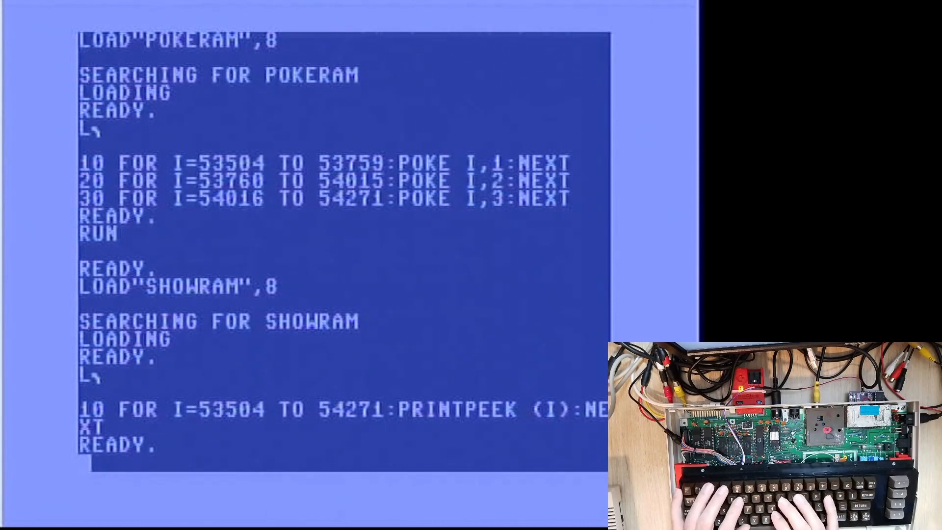
{"action": "type", "text": "RUN"}
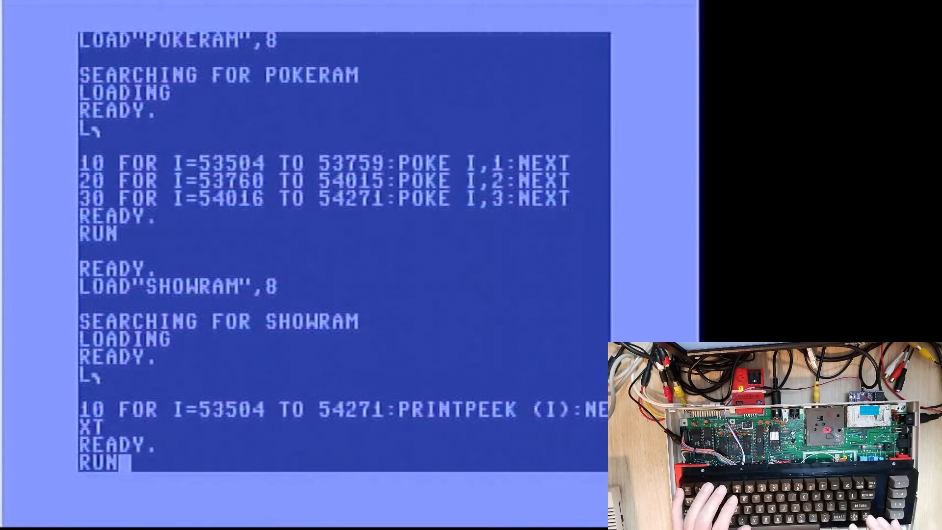
{"action": "key", "text": "Return"}
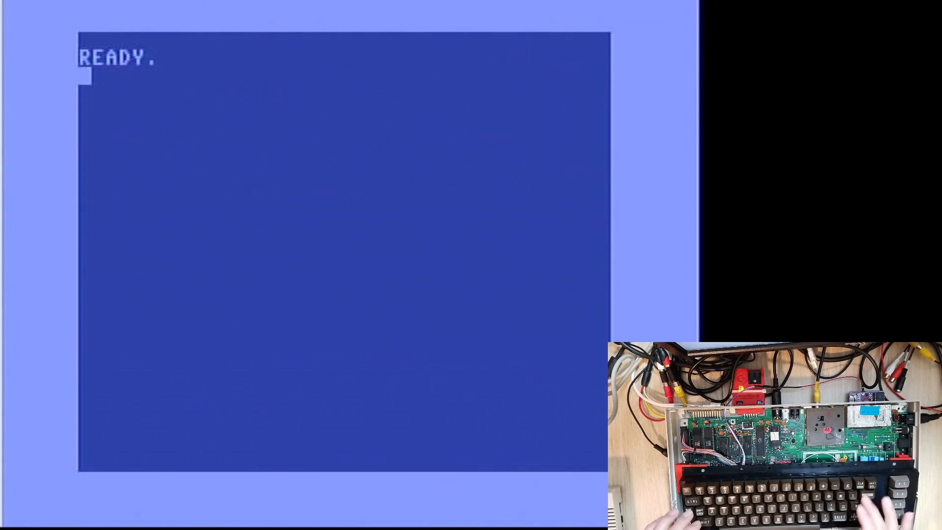
Restart the assembler with SYS32768 and change the maze origin line from *=828 to *=53504
{"action": "type", "text": "SYS32768"}
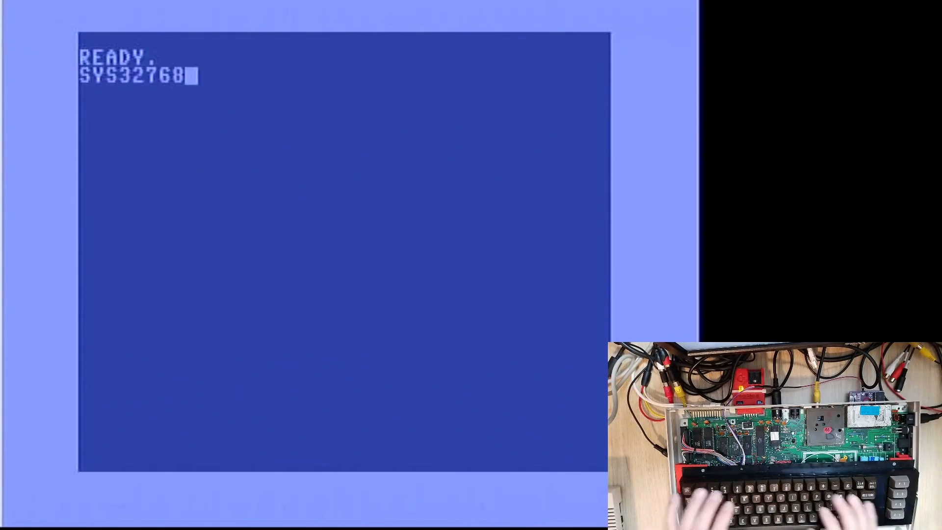
{"action": "key", "text": "Return"}
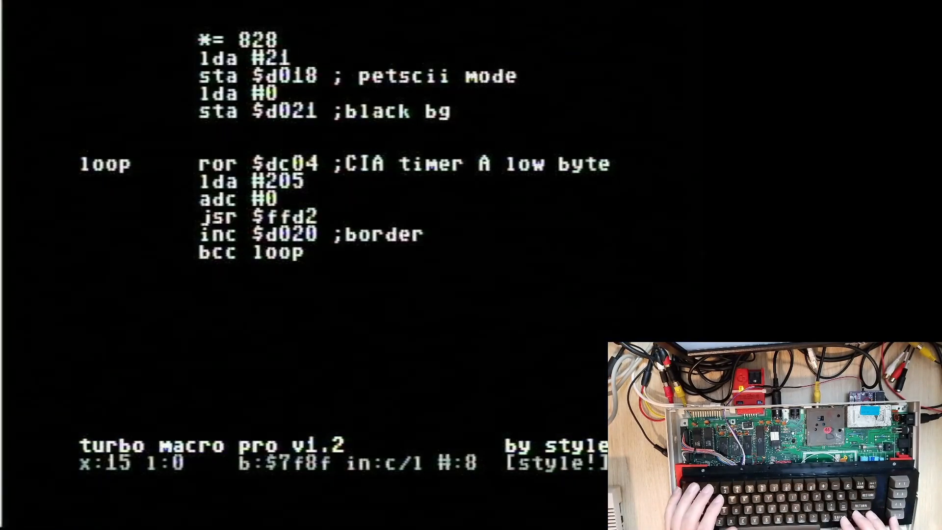
{"action": "key", "text": "backspace"}
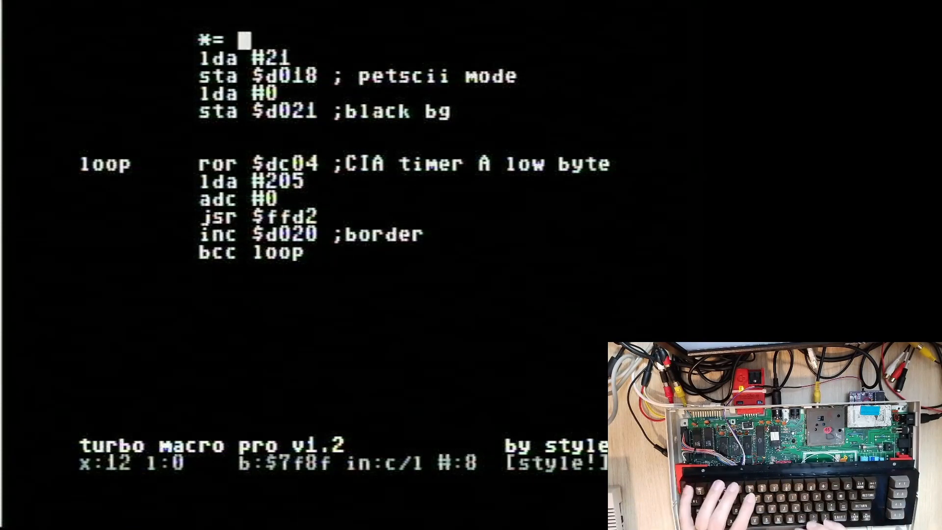
{"action": "type", "text": "53"}
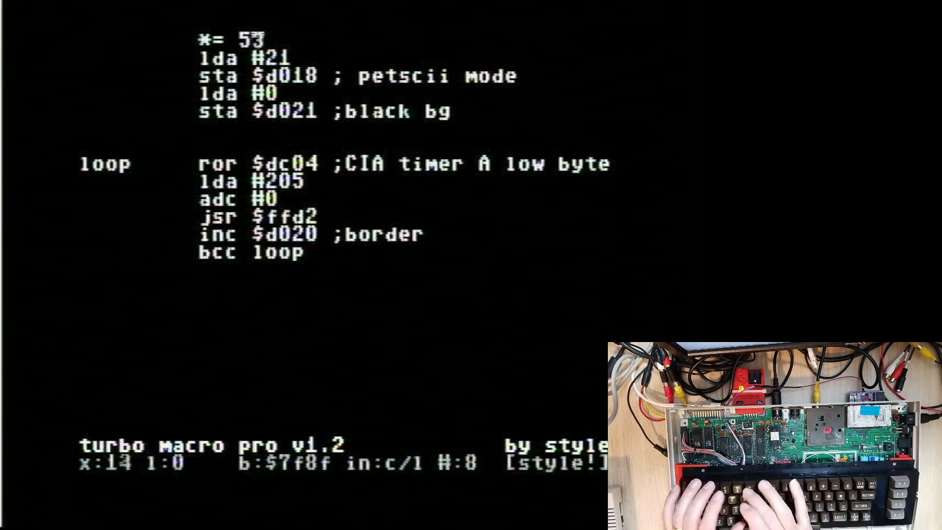
{"action": "type", "text": "504"}
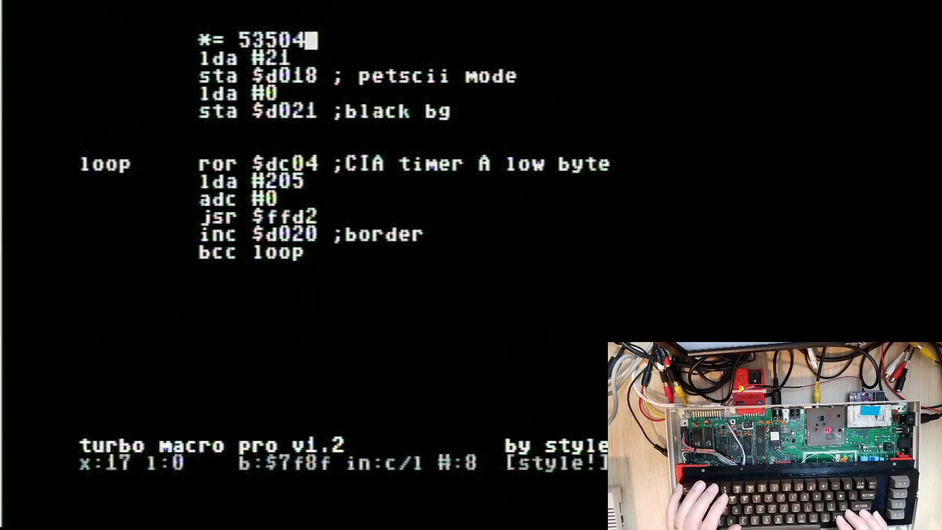